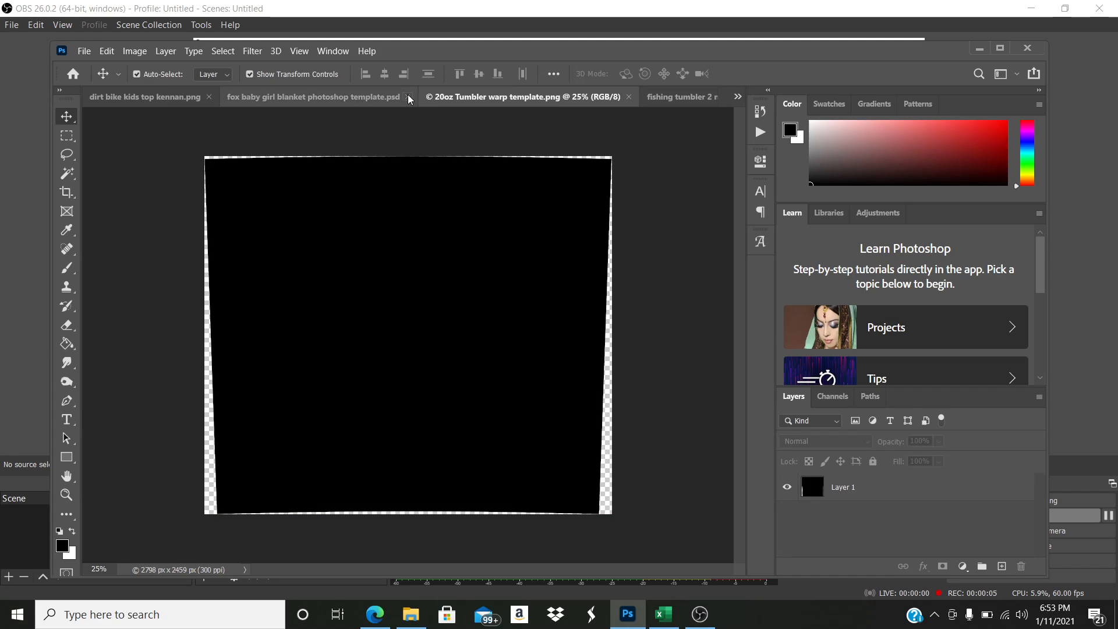
mouse_move(313, 96)
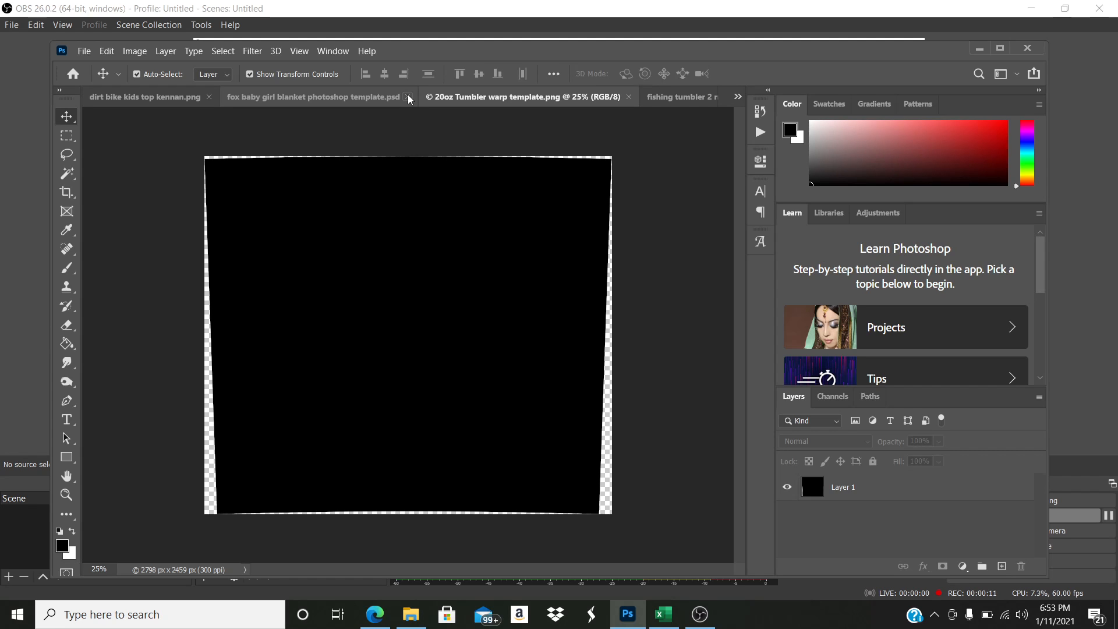
- Place the '5 o clock somewhere tumbler no taper' file embedded over the tumbler template via File > Place Embedded
left_click(84, 50)
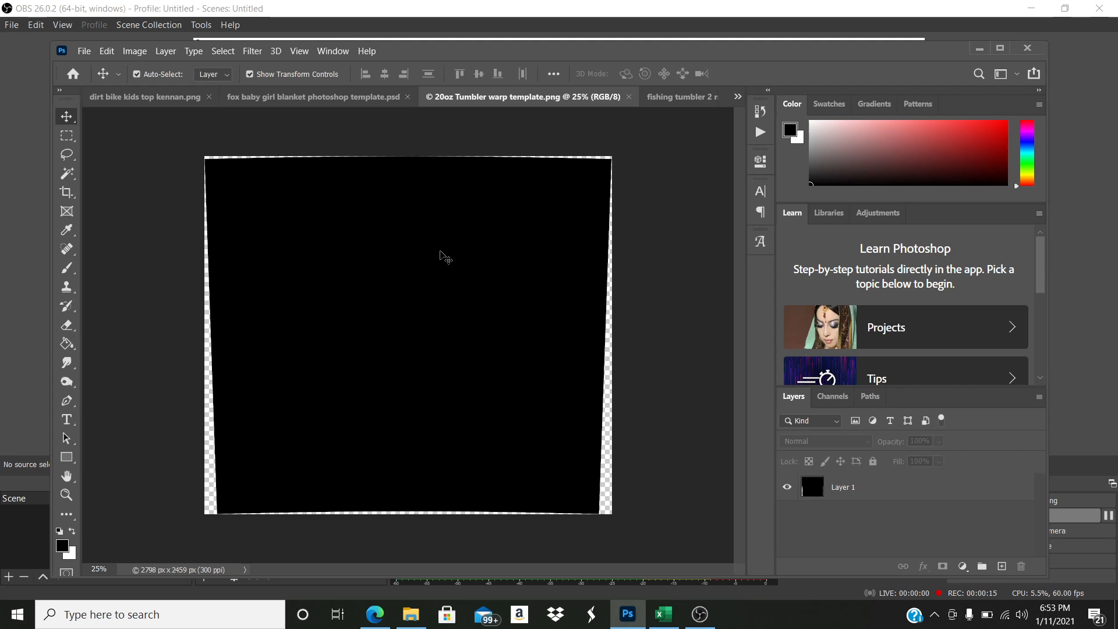
left_click(84, 50)
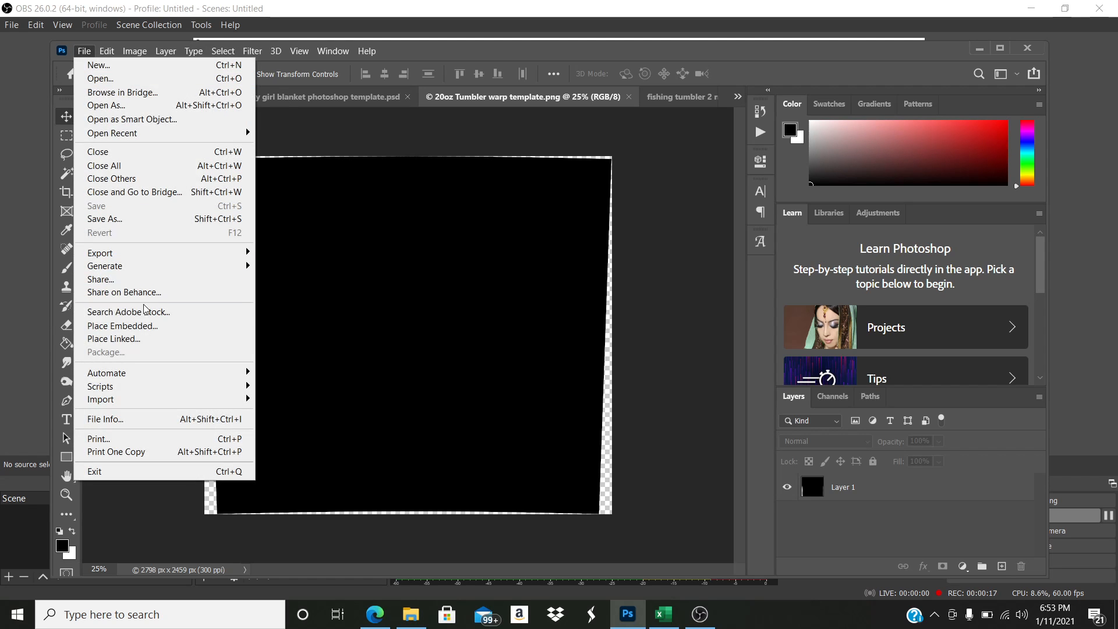
left_click(121, 326)
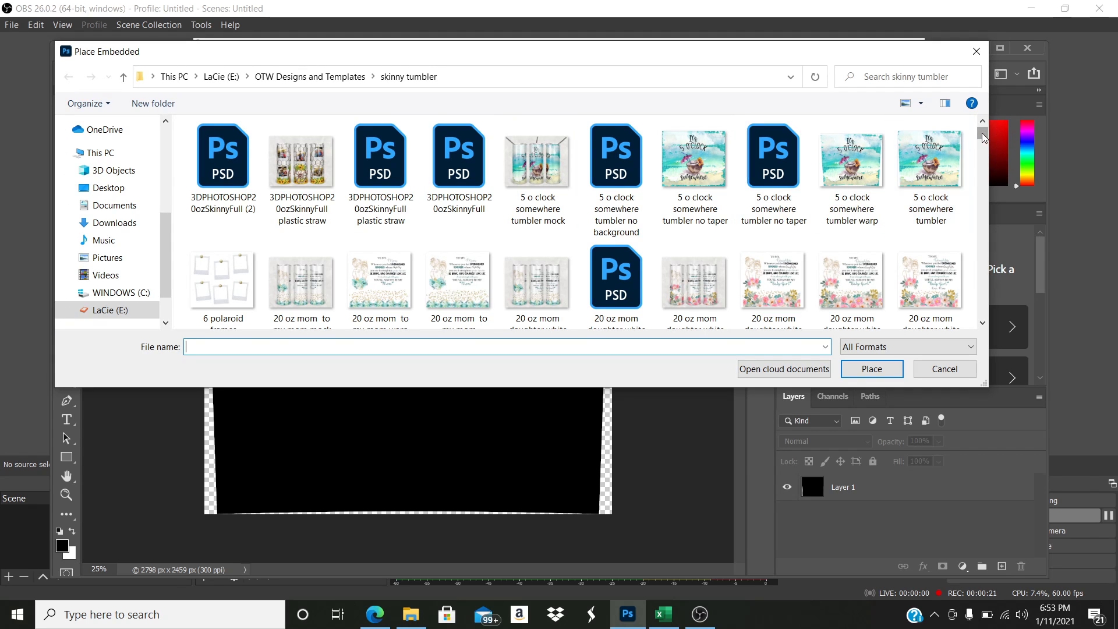
left_click(694, 160)
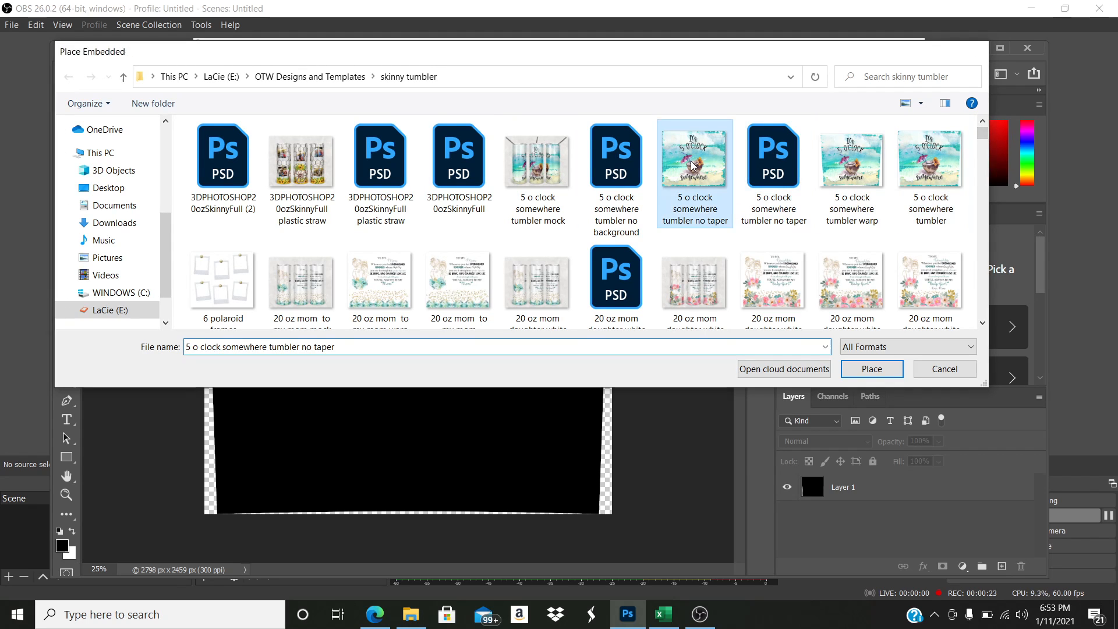
left_click(871, 369)
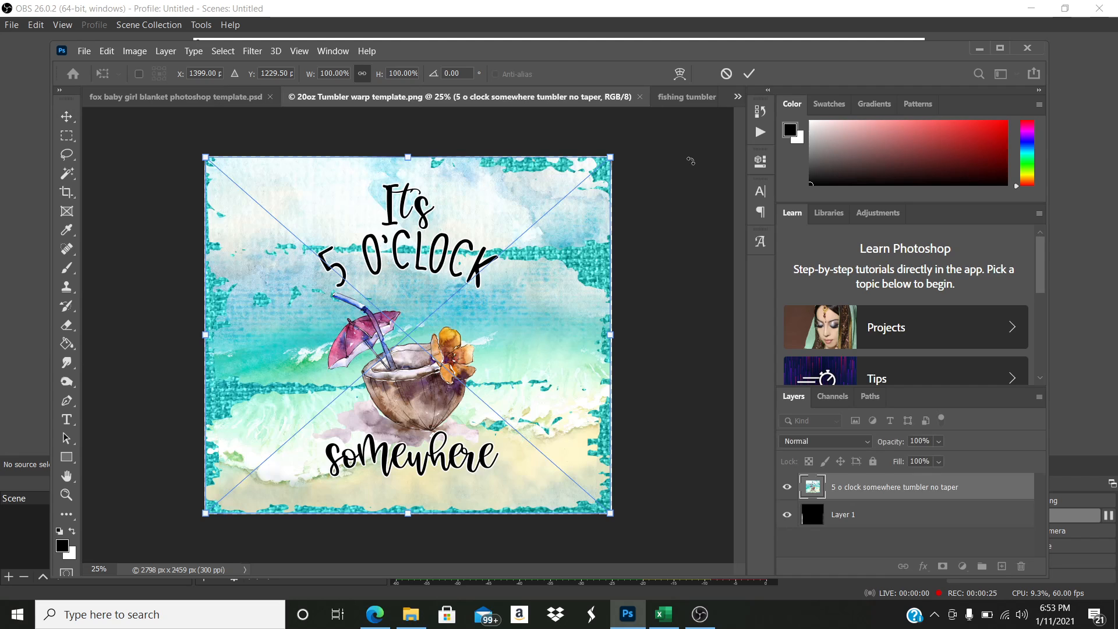
mouse_move(504, 286)
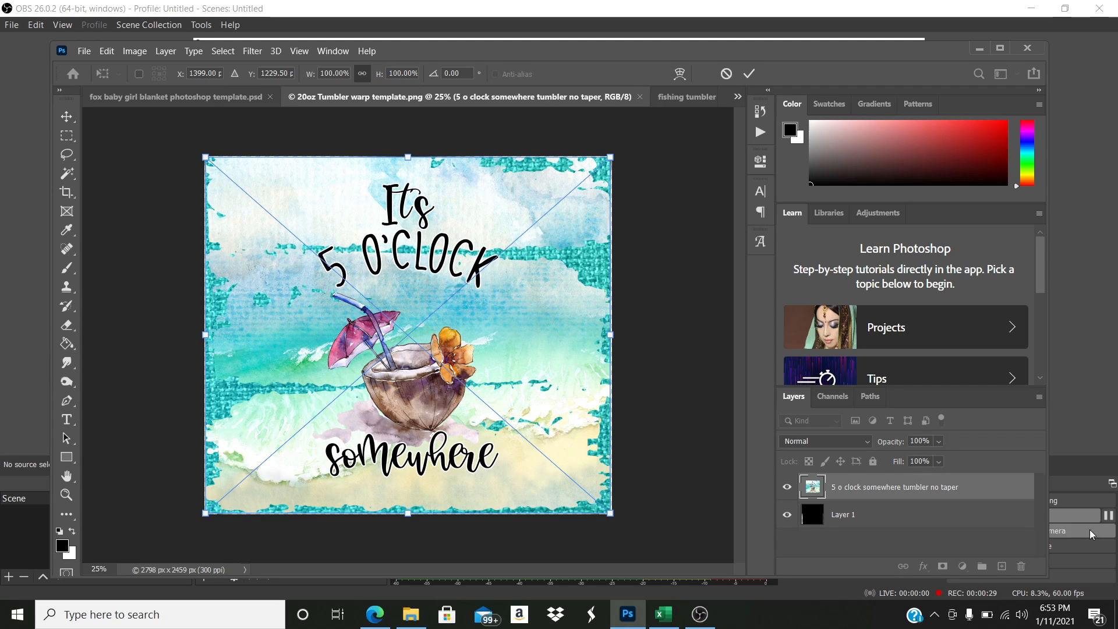
- Lower the beach design layer's opacity to about 68% so the template shows through
left_click(939, 443)
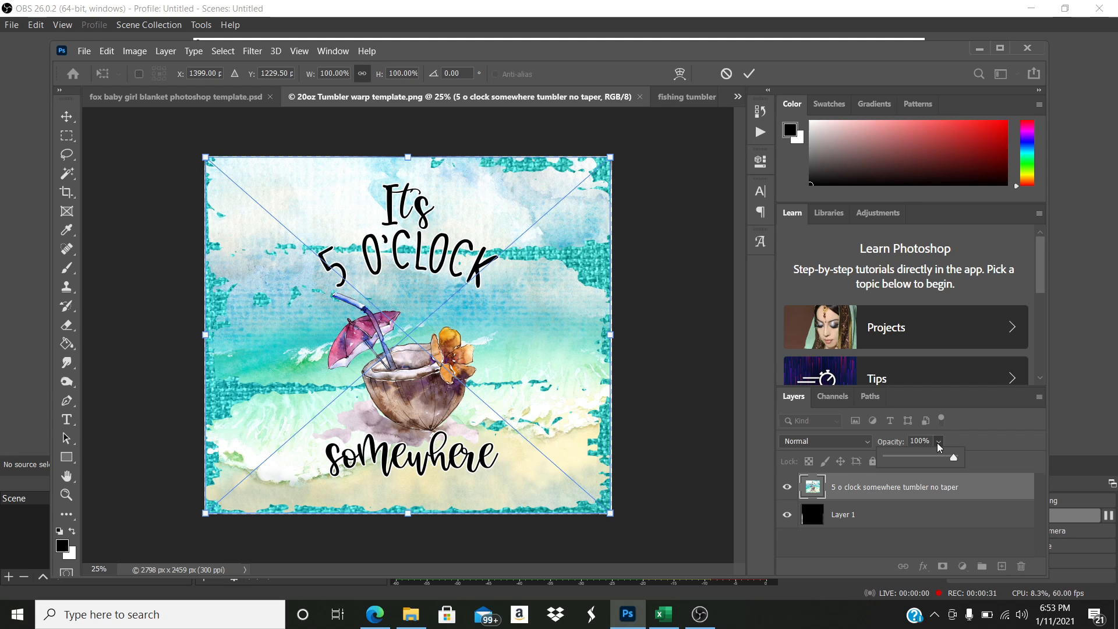
left_click_drag(954, 457, 903, 457)
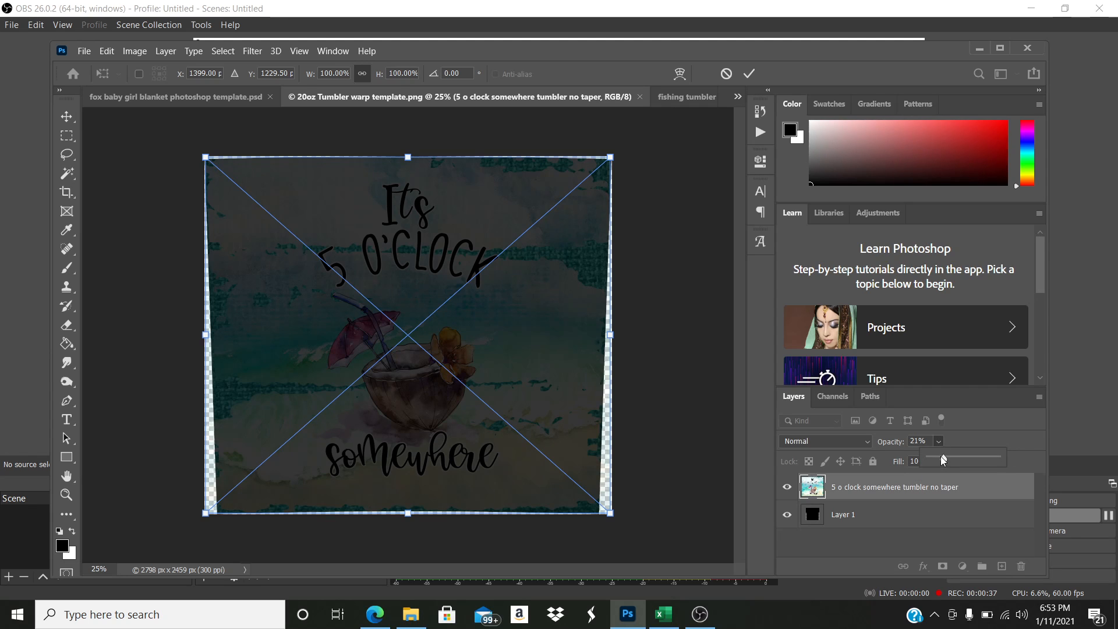
left_click_drag(941, 459, 955, 459)
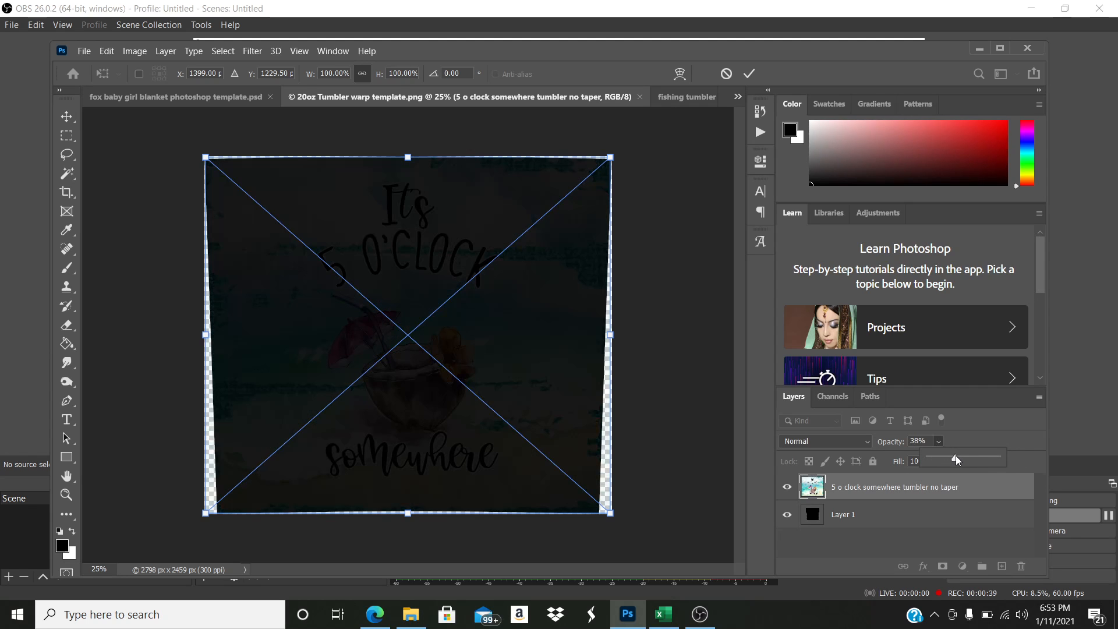
left_click_drag(937, 457, 970, 457)
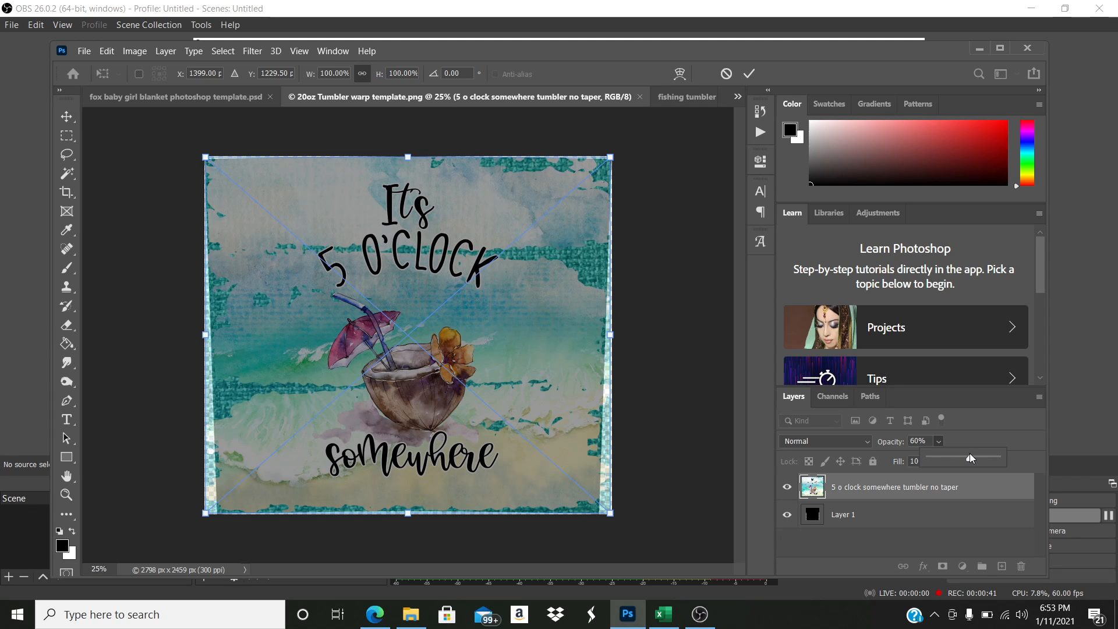
left_click_drag(969, 457, 975, 457)
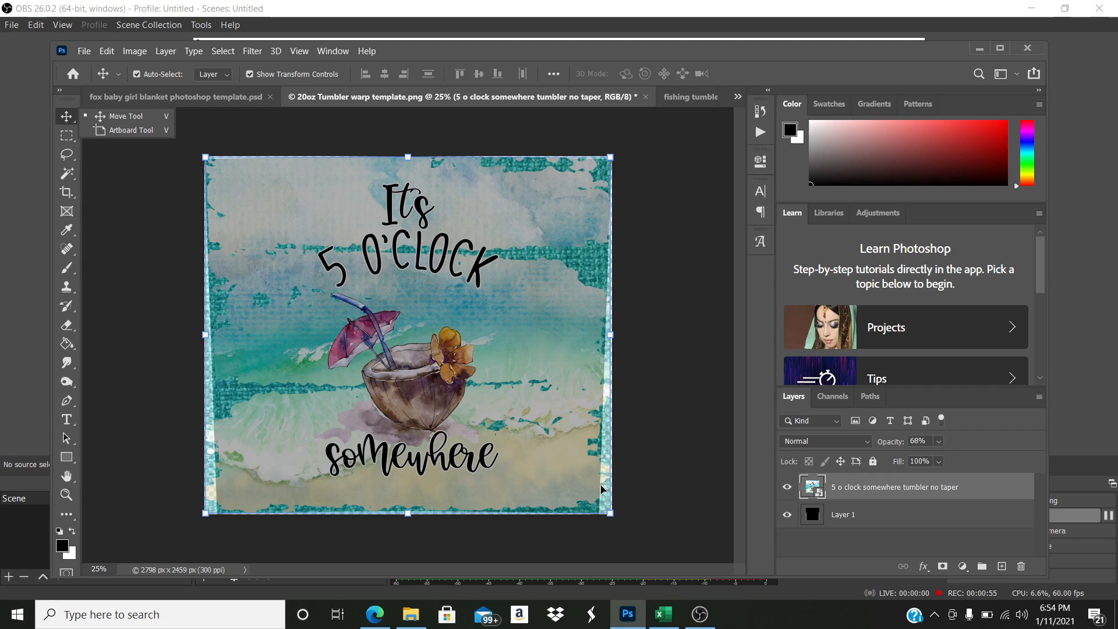
mouse_move(212, 230)
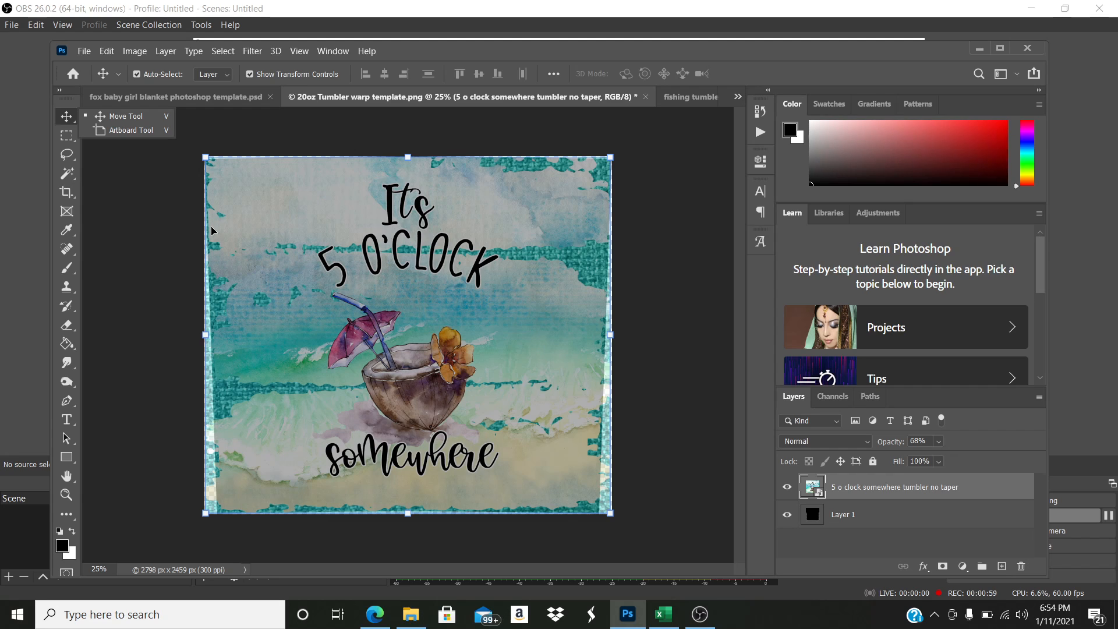
mouse_move(485, 384)
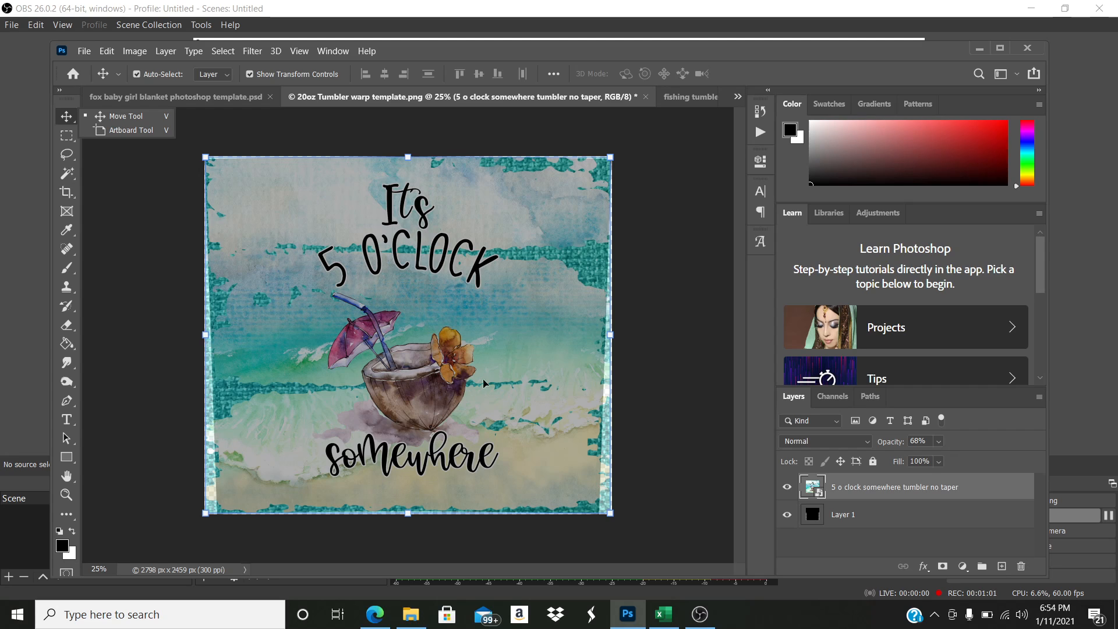
mouse_move(607, 373)
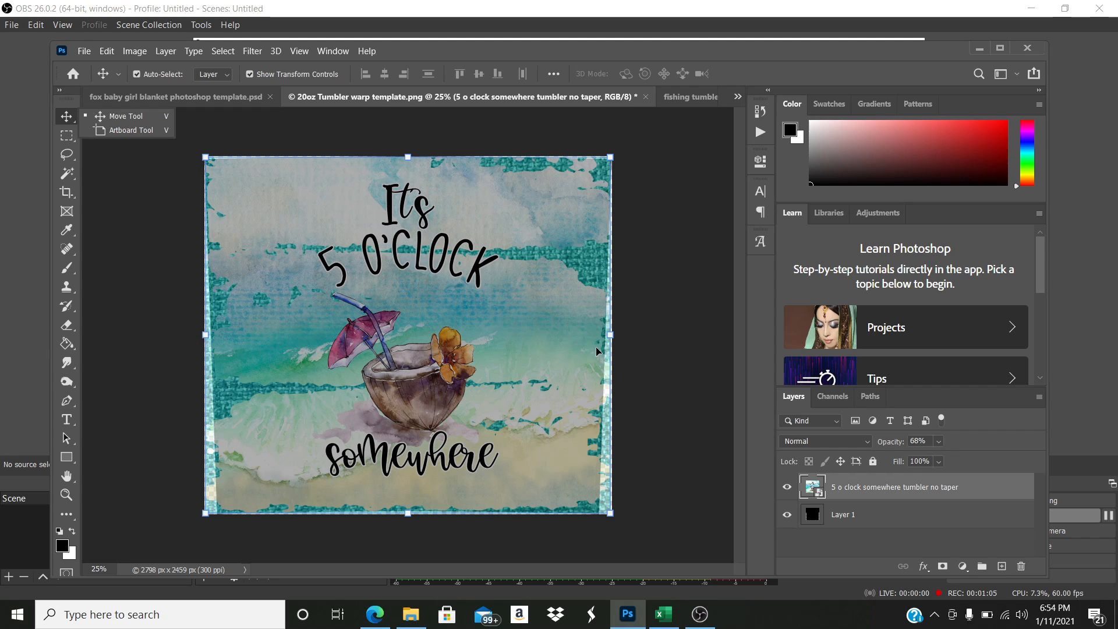
mouse_move(569, 455)
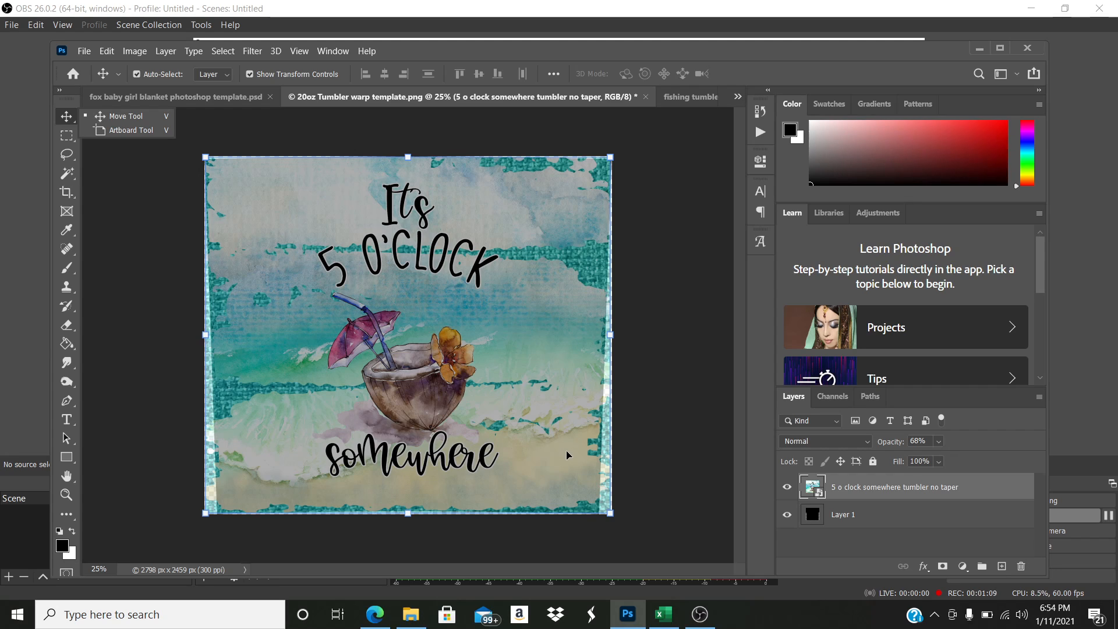
mouse_move(607, 269)
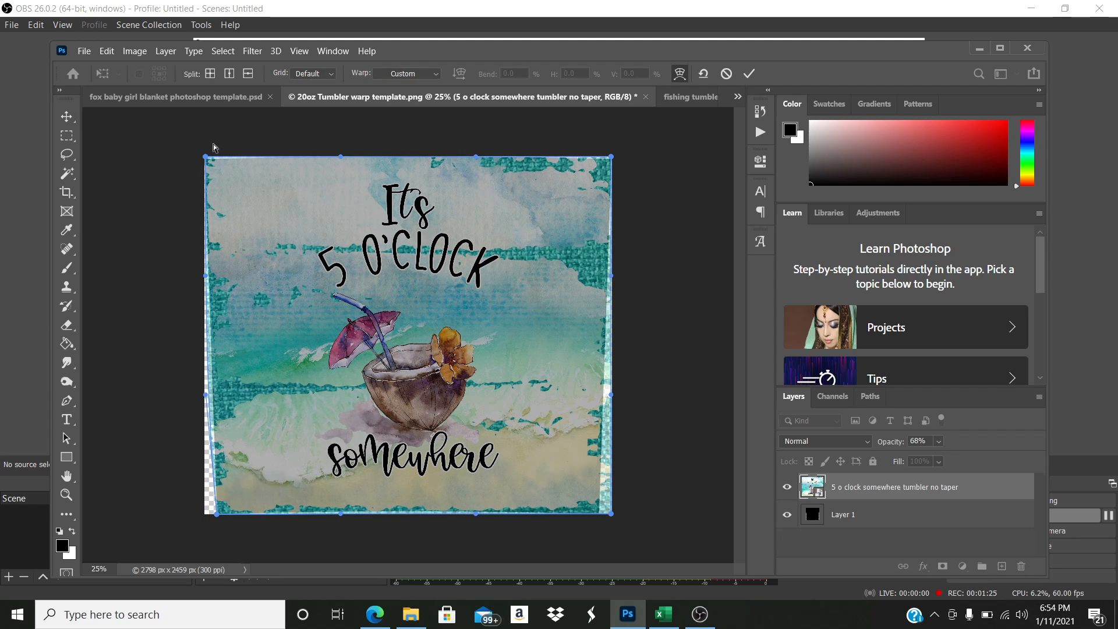
- Drag a warp handle on the design's edge to follow the tumbler template outline
left_click_drag(214, 158, 212, 163)
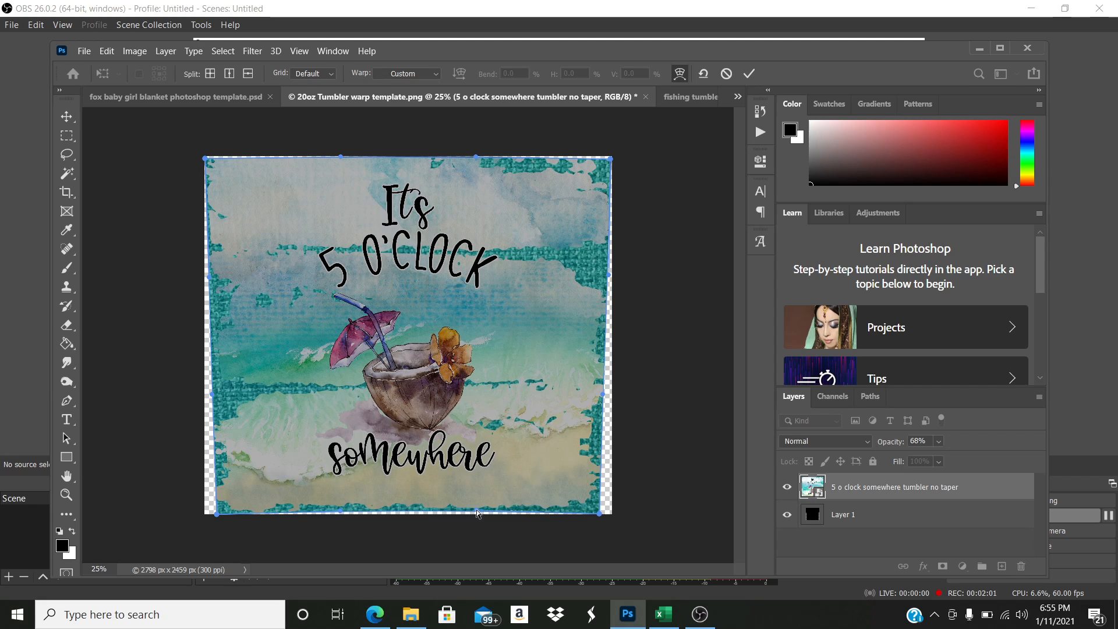
mouse_move(346, 157)
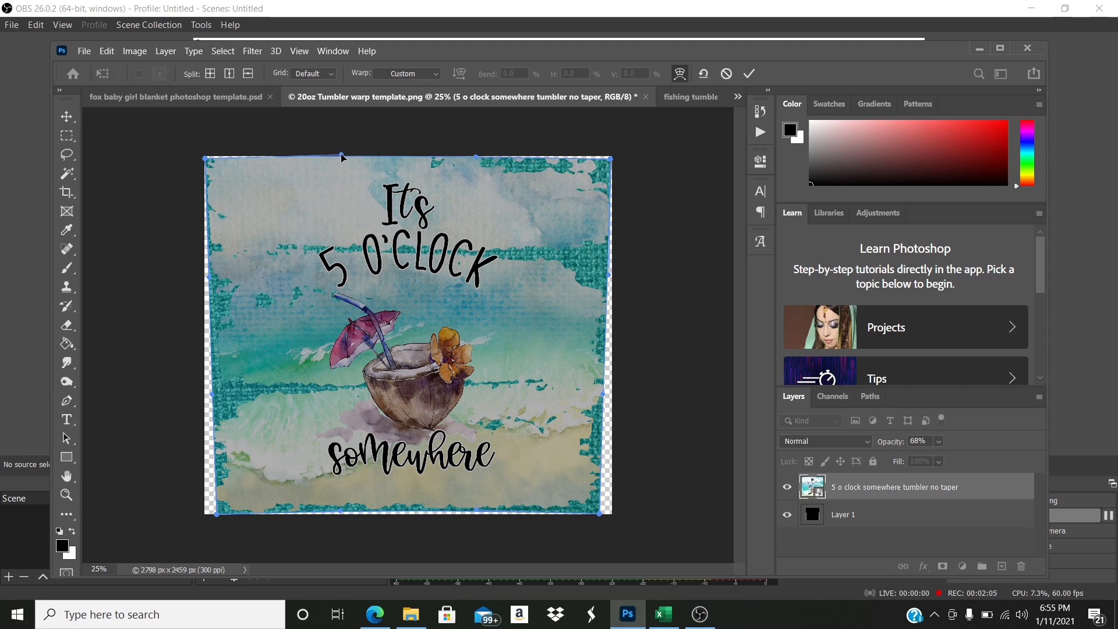
mouse_move(476, 160)
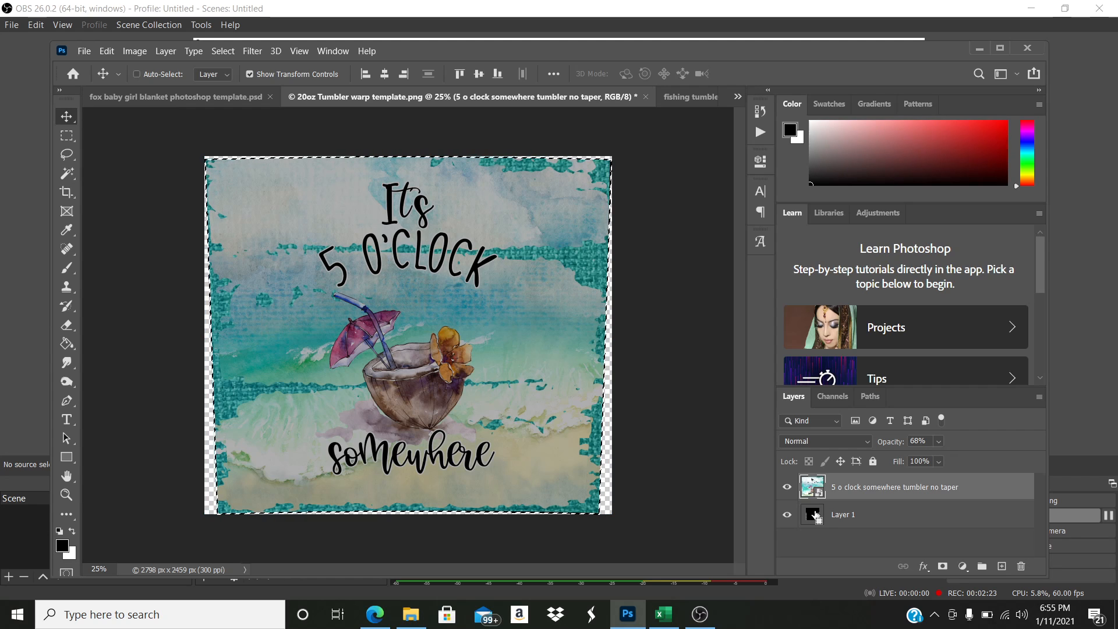
mouse_move(812, 514)
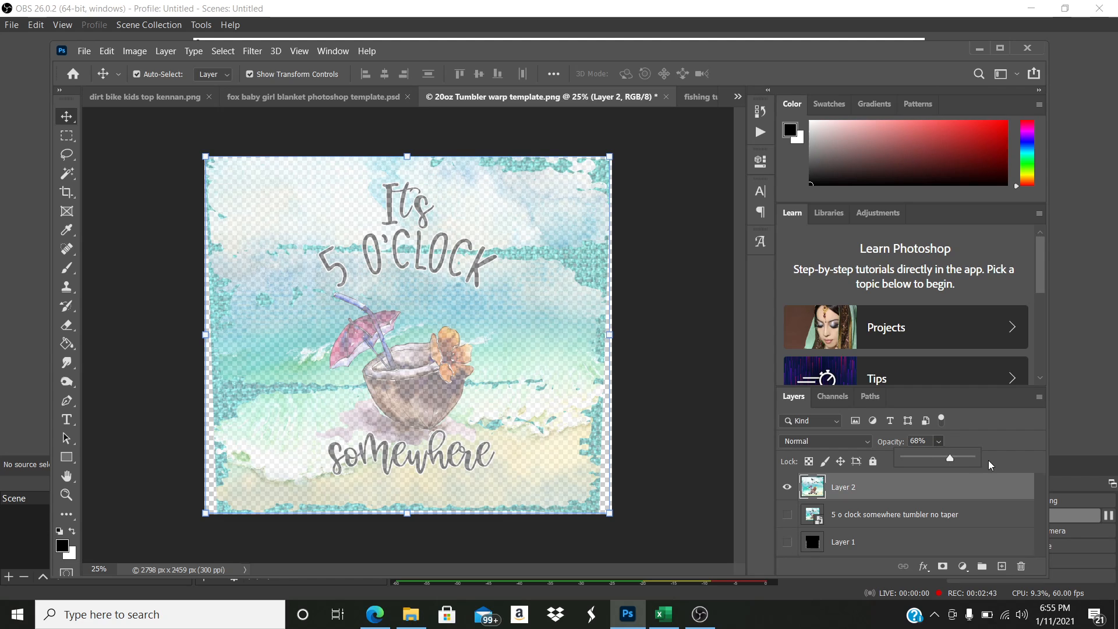
- Raise Layer 2's opacity back to 100% so the warped design is fully opaque
left_click_drag(949, 458, 970, 458)
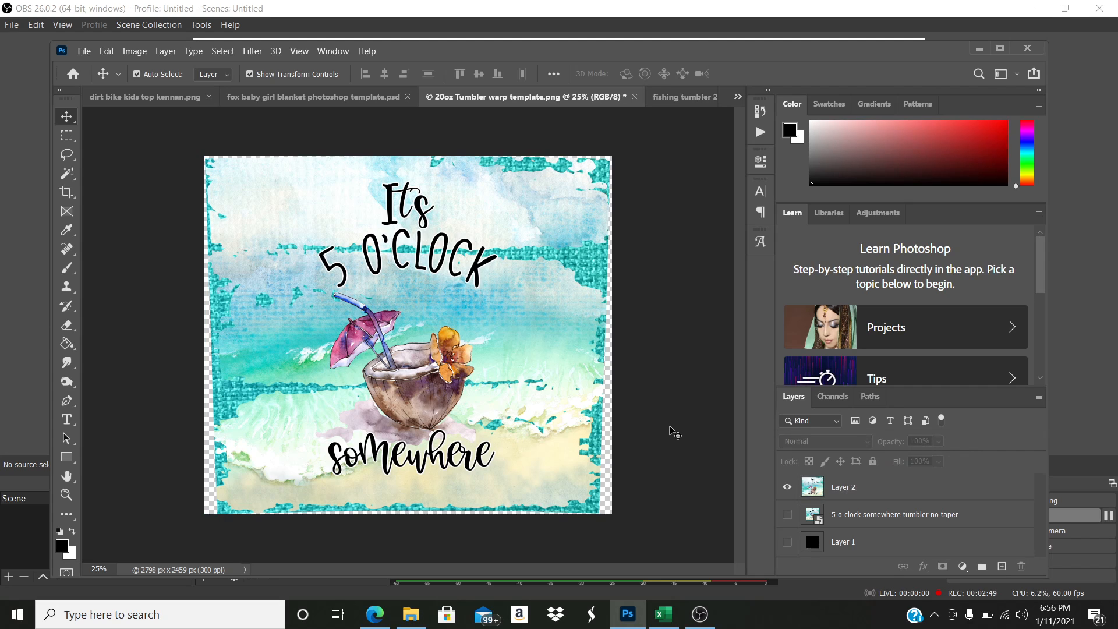
mouse_move(134, 50)
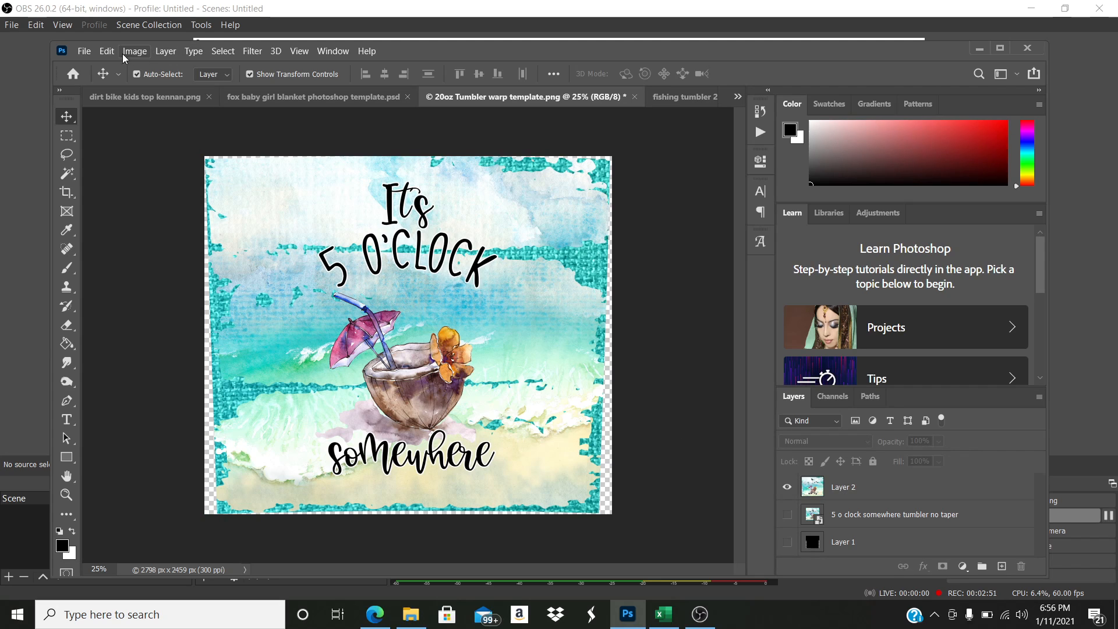